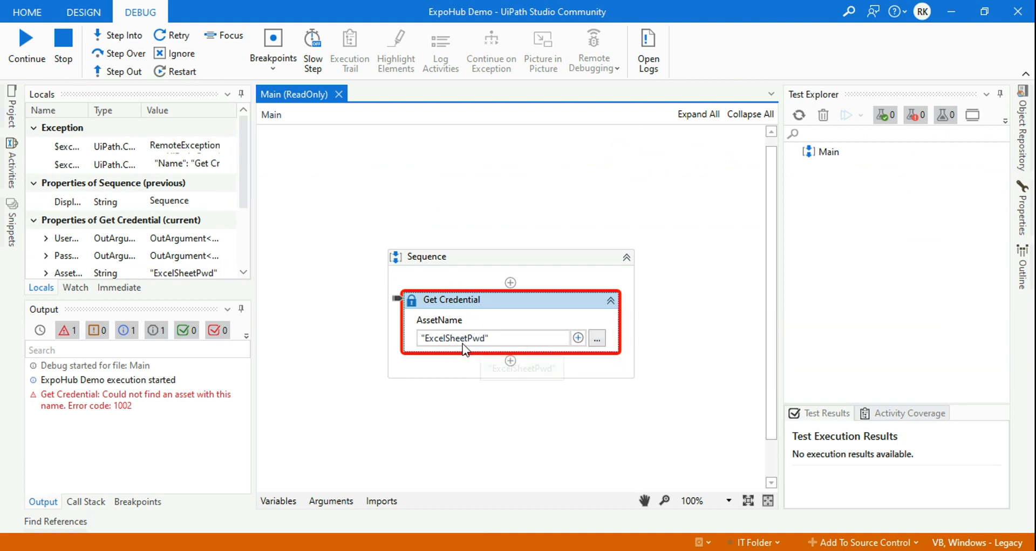
pyautogui.moveTo(113, 399)
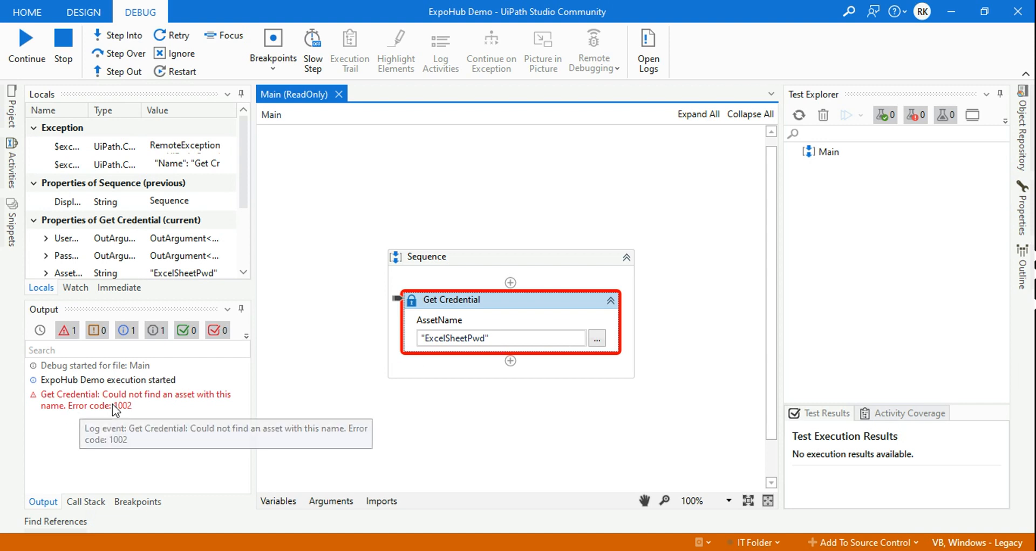
pyautogui.moveTo(752, 541)
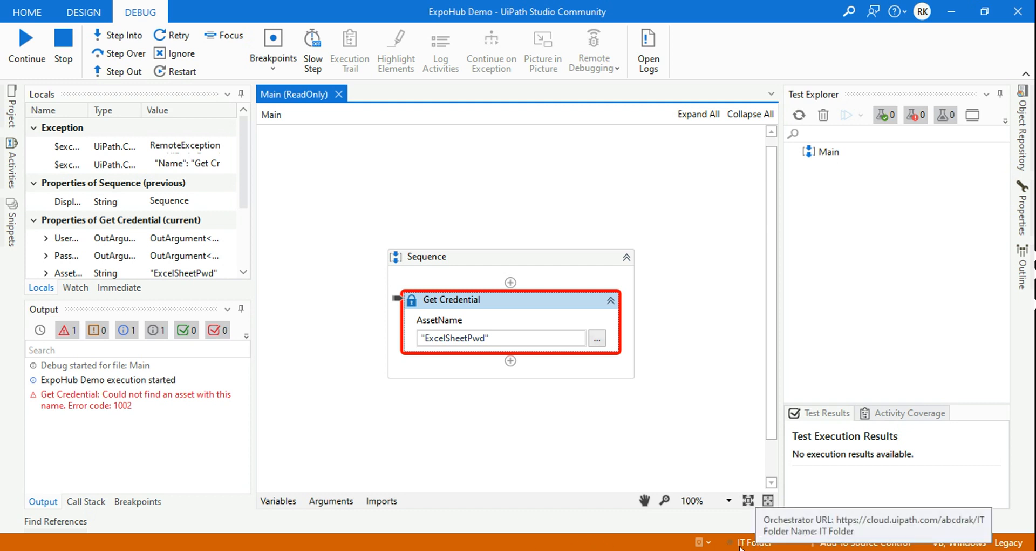
pyautogui.moveTo(683, 357)
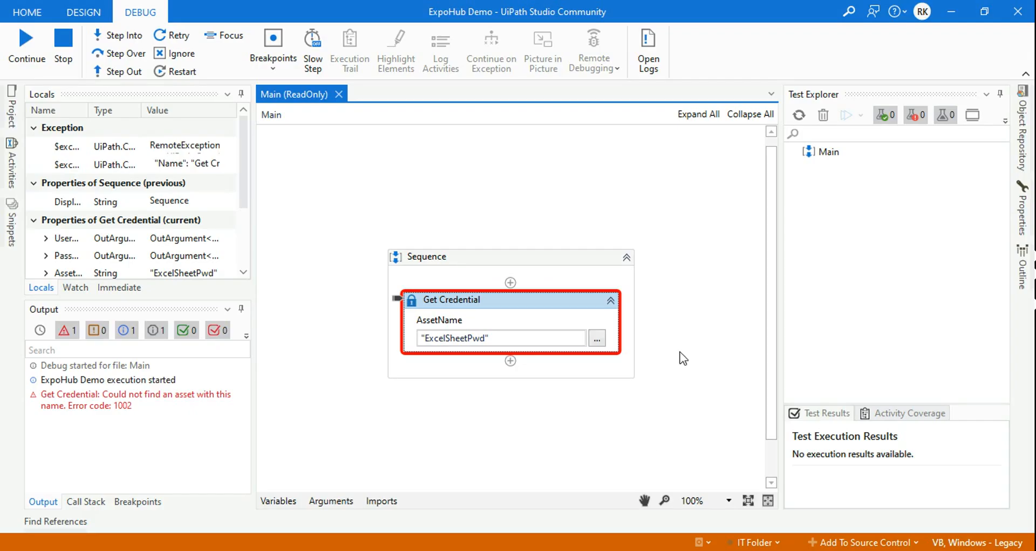
# - Stop debugging and switch the project's Orchestrator folder from IT Folder to Shared
pyautogui.click(84, 12)
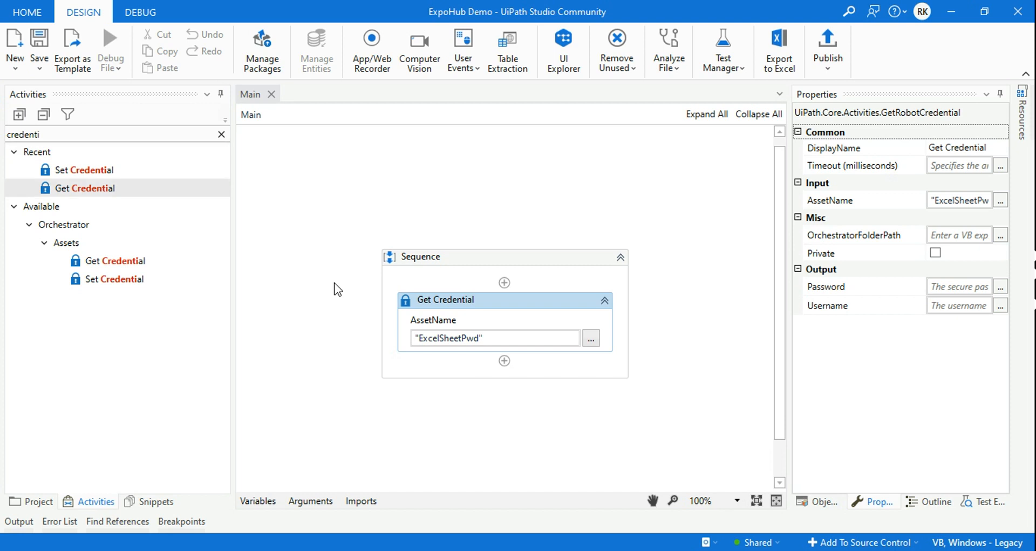